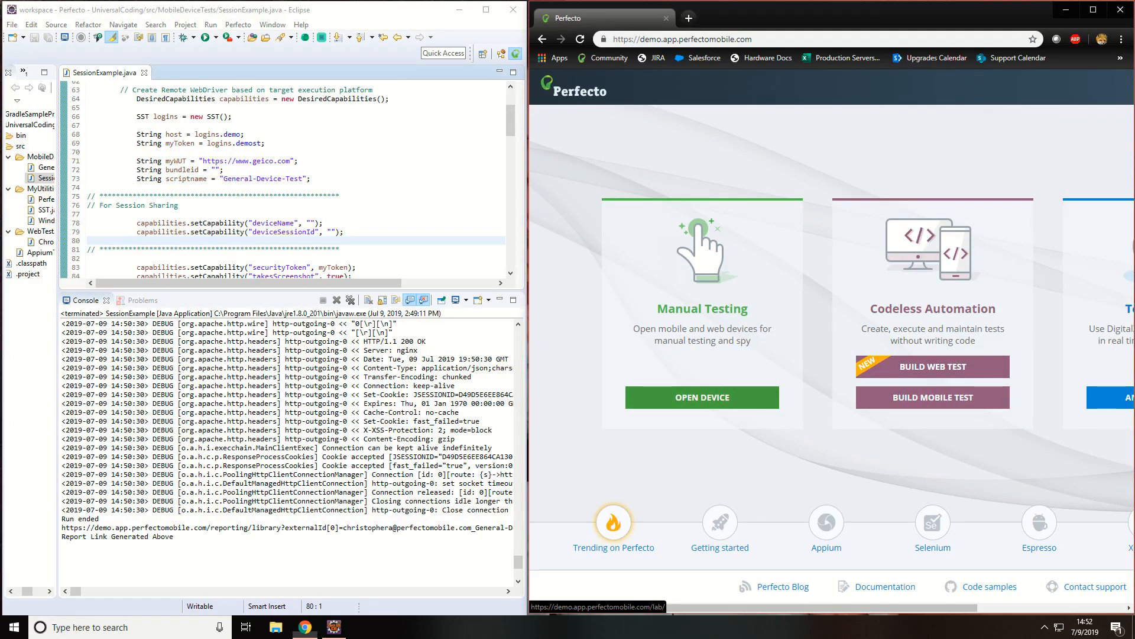
Open a live manual-testing session on the shared Apple iPhone-6S Plus.
click(700, 396)
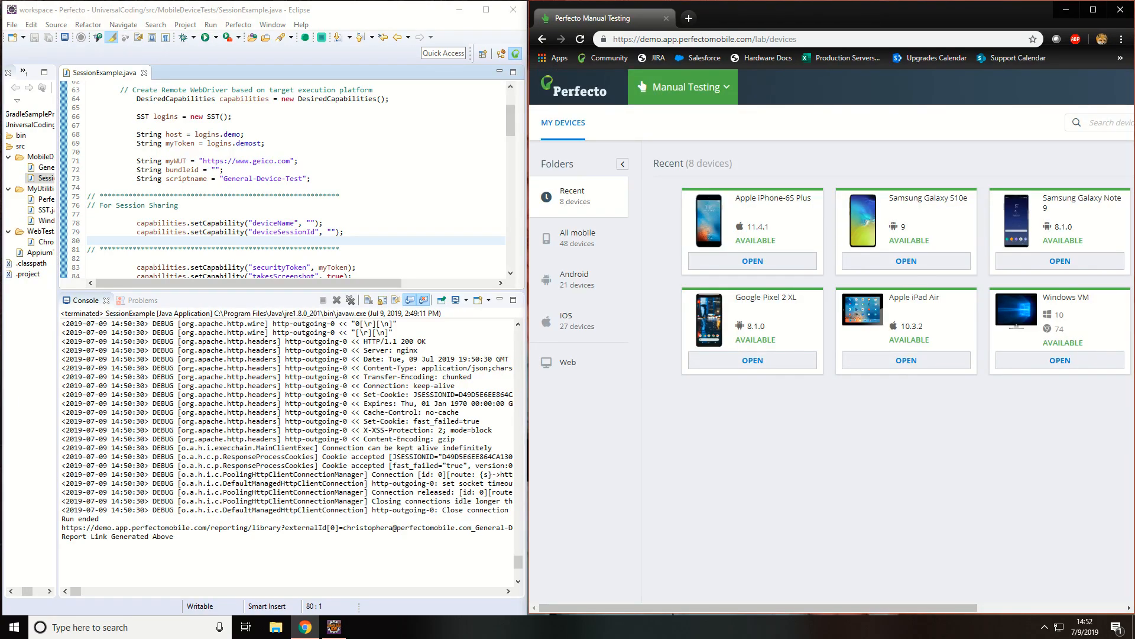
click(752, 261)
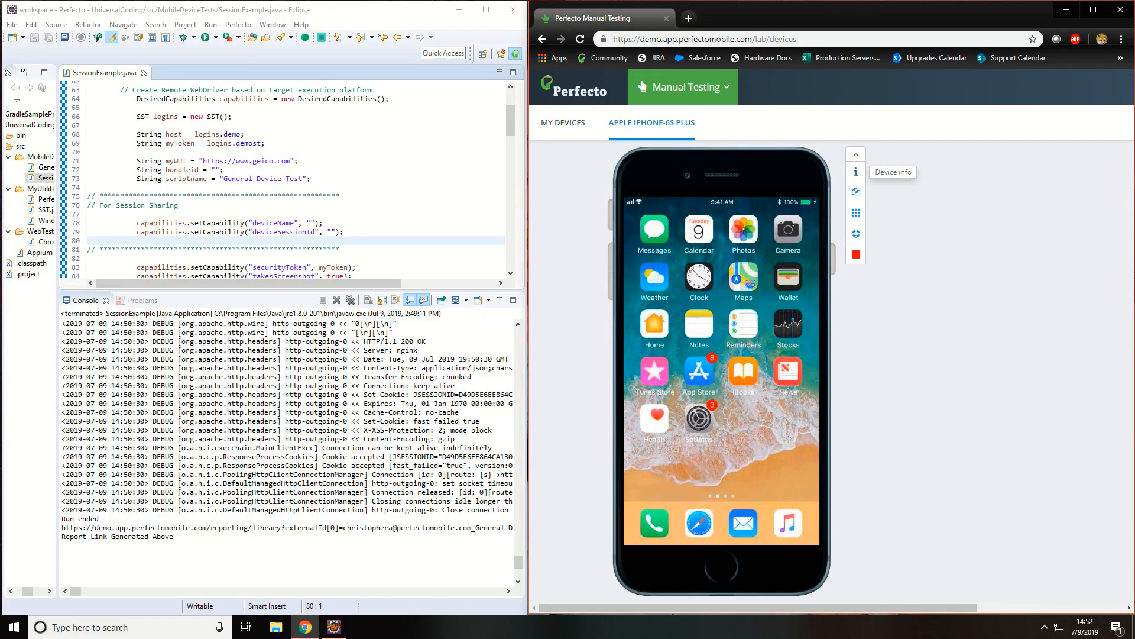
Copy the iPhone's Device ID into deviceName and its session ID into deviceSessionId.
click(855, 172)
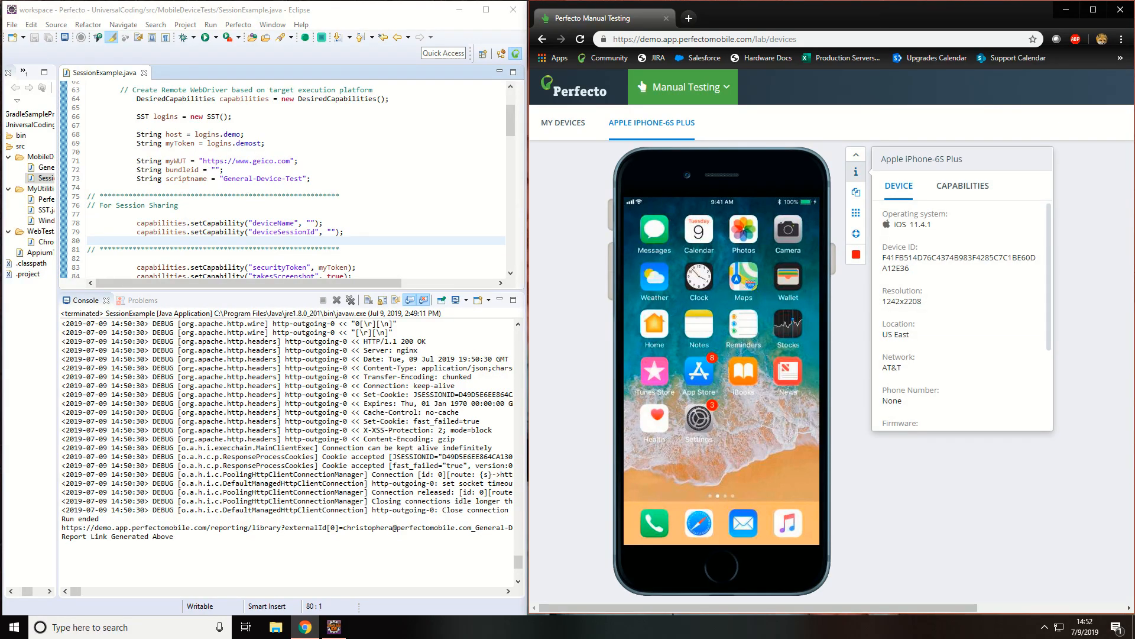
double_click(944, 262)
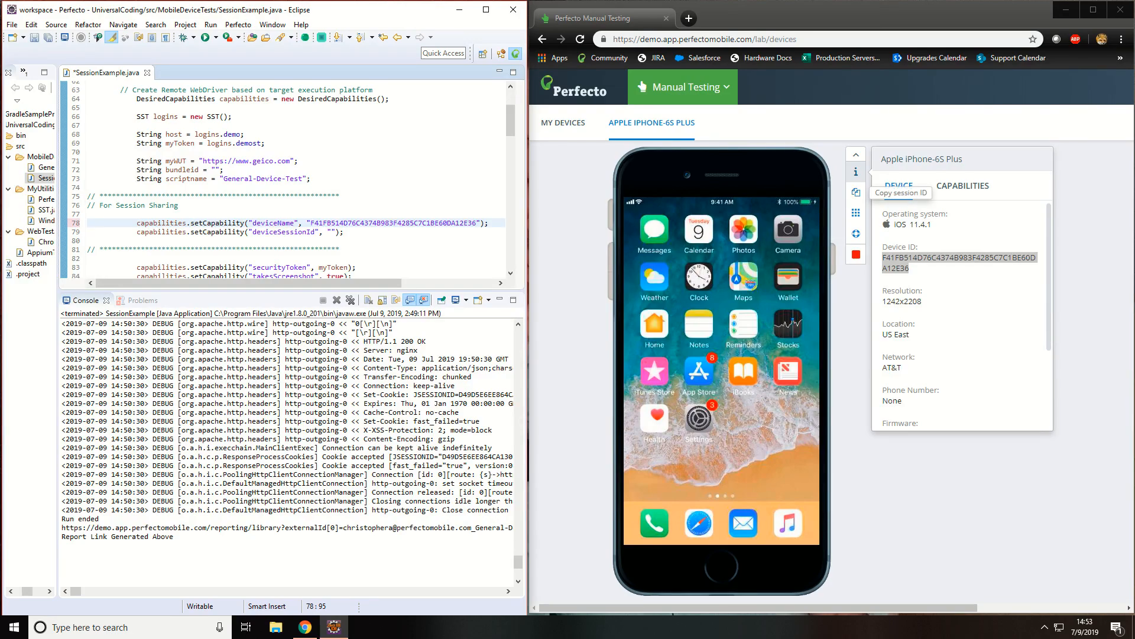
click(900, 193)
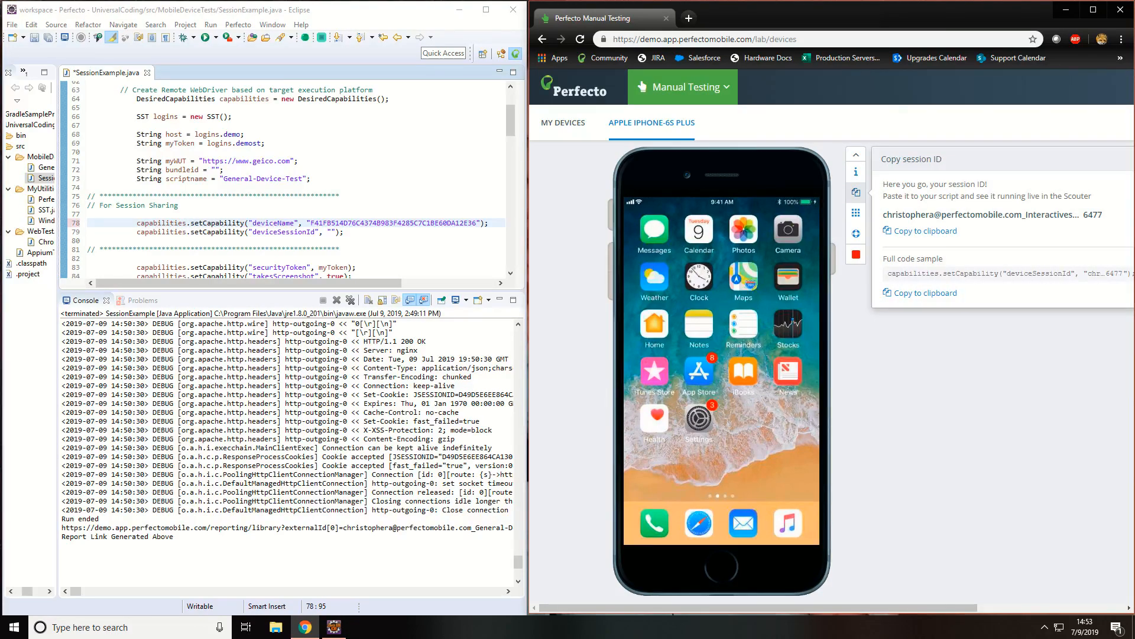
click(925, 231)
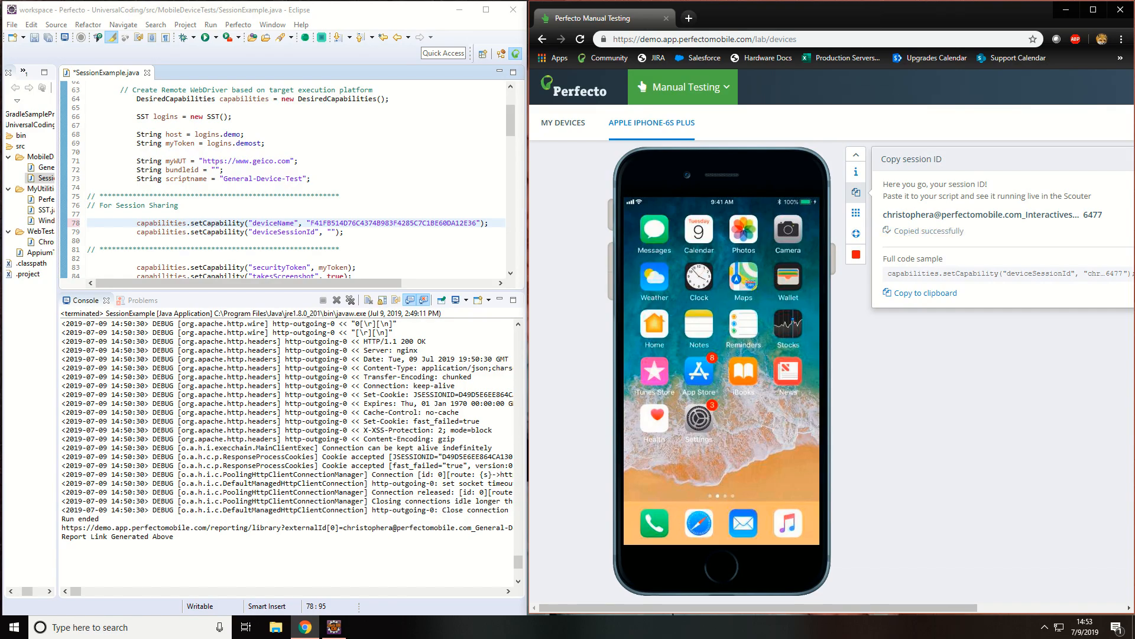
click(312, 232)
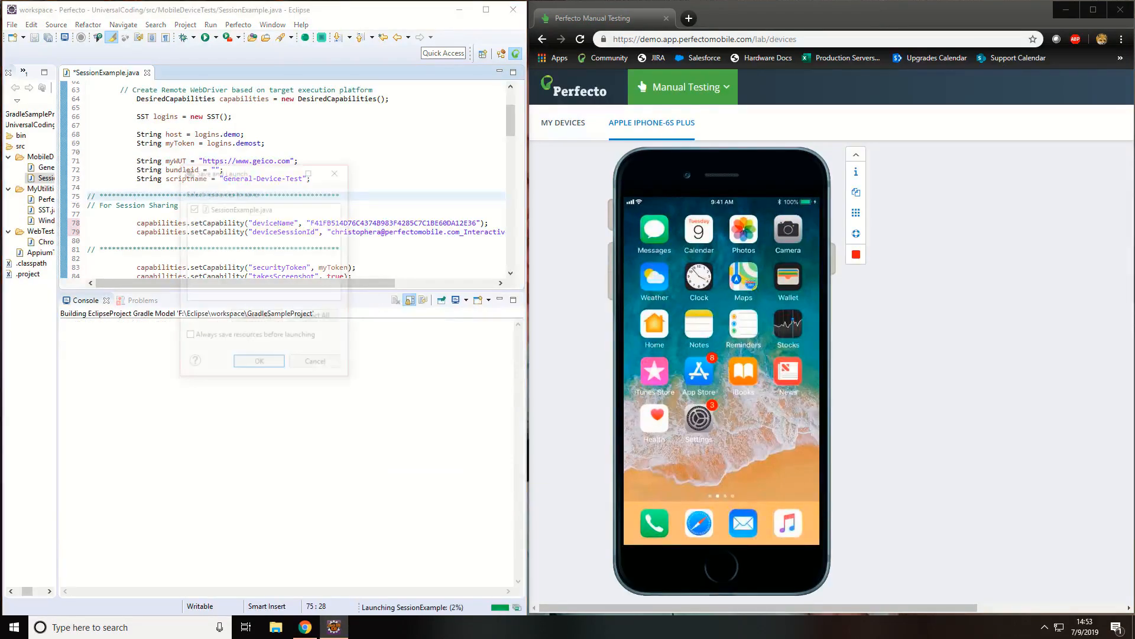
Save and launch SessionExample.java against the shared iPhone.
click(259, 361)
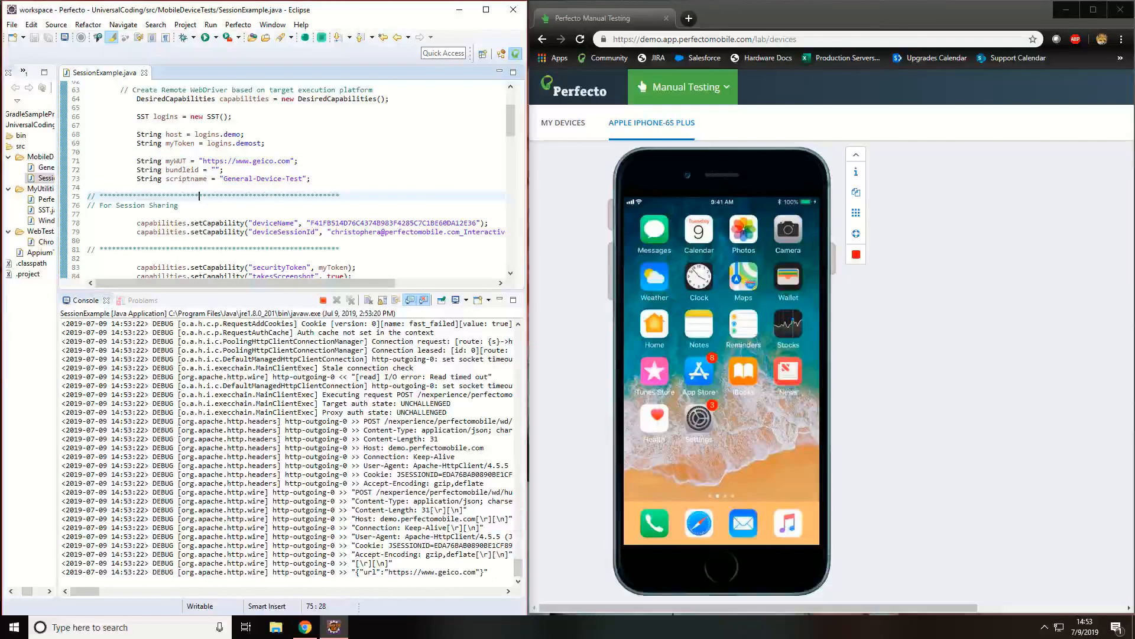
click(698, 523)
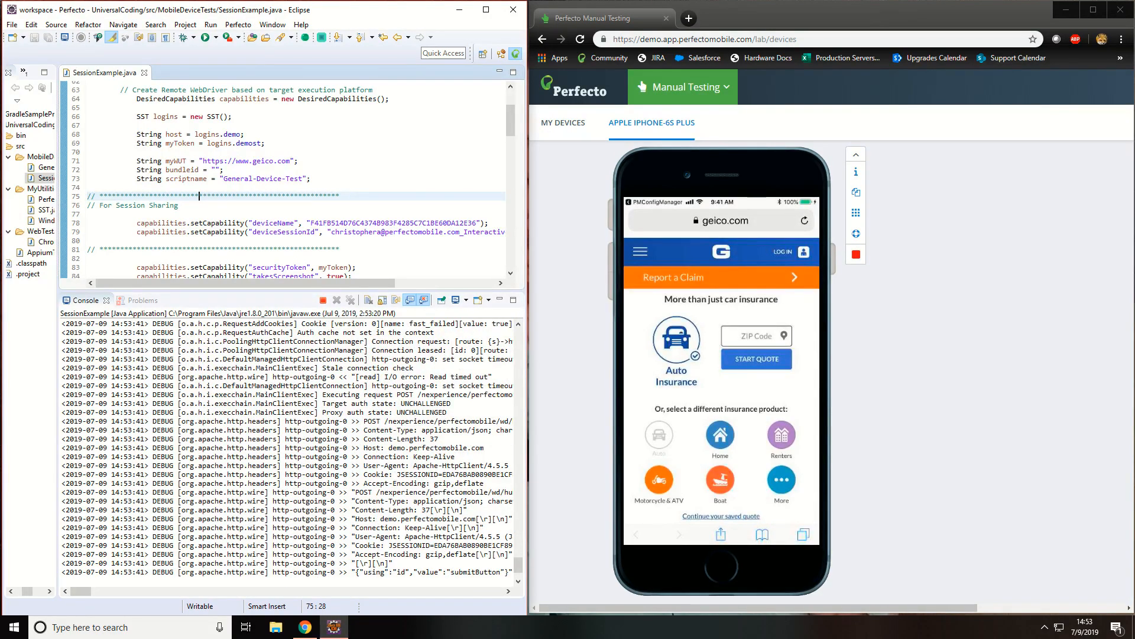
Let the script enter 01434, then John and Stevenson on GEICO's Your Info form.
text(01434)
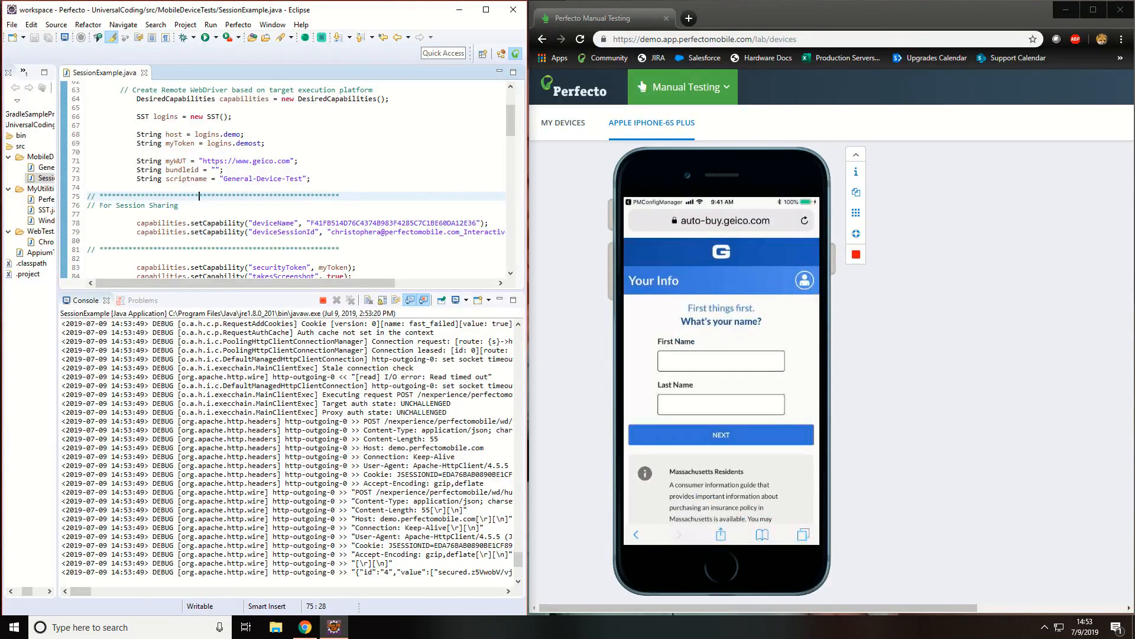
text(John)
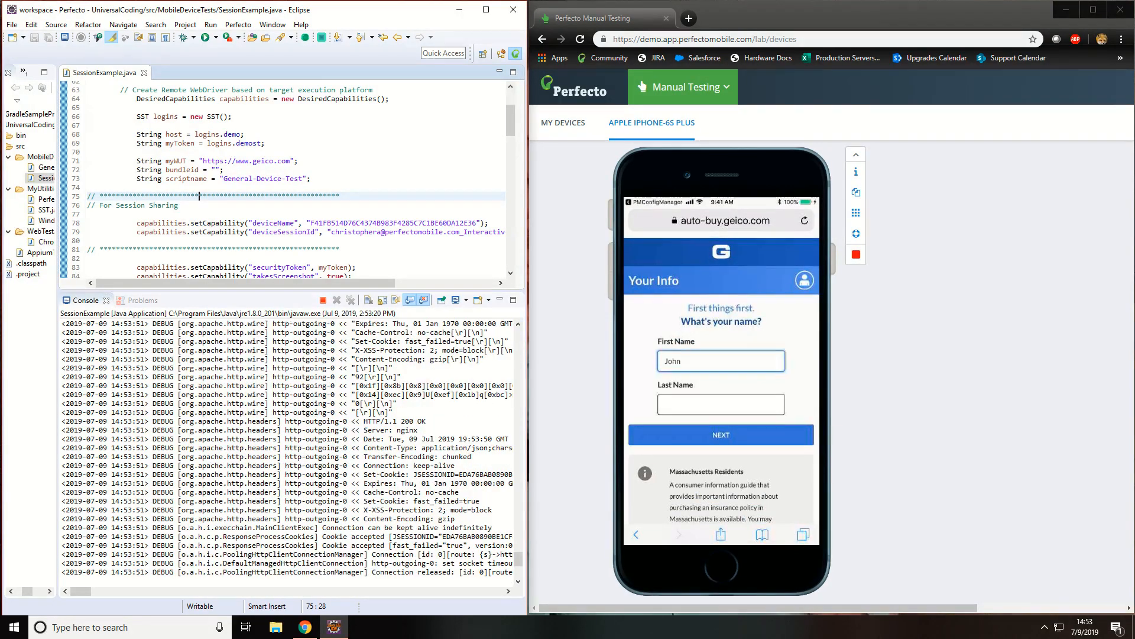
text(Stevenson)
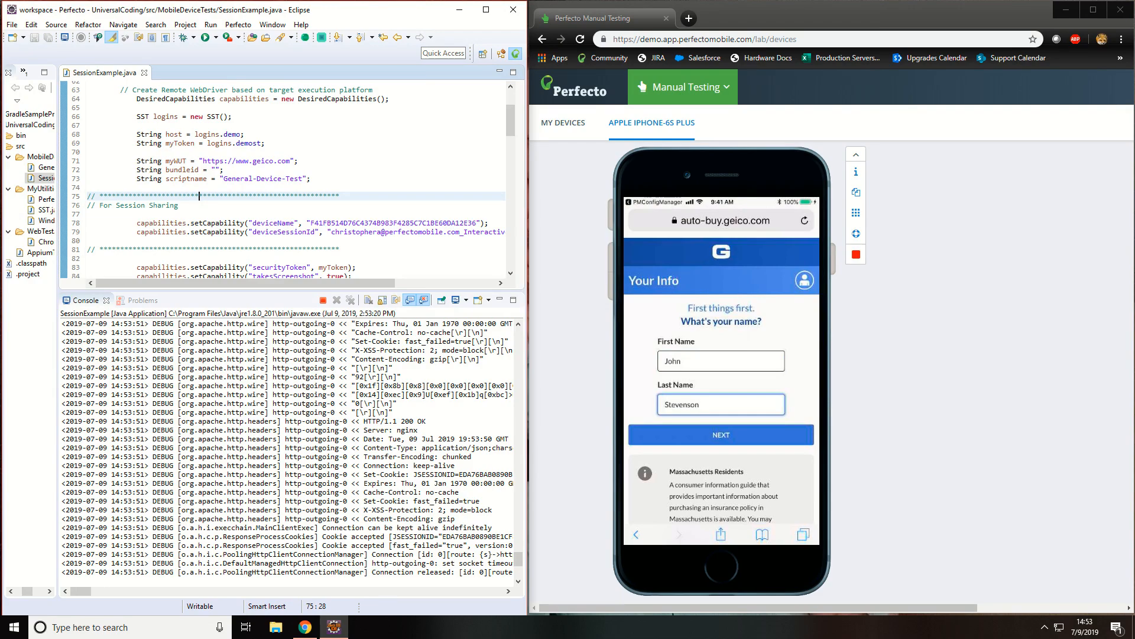